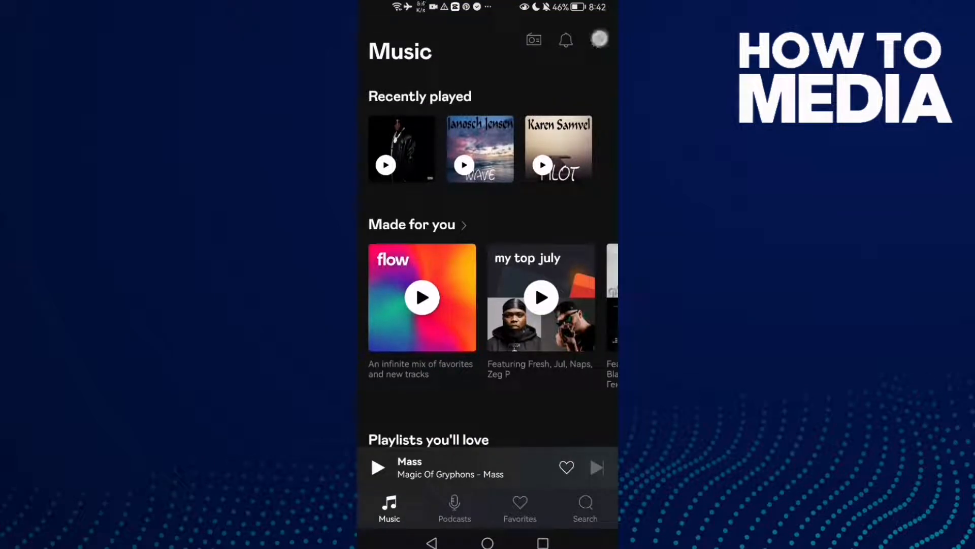
Step: Reach the Linked accounts page via Settings and Account management
{"action": "left_click", "coordinate": [599, 39]}
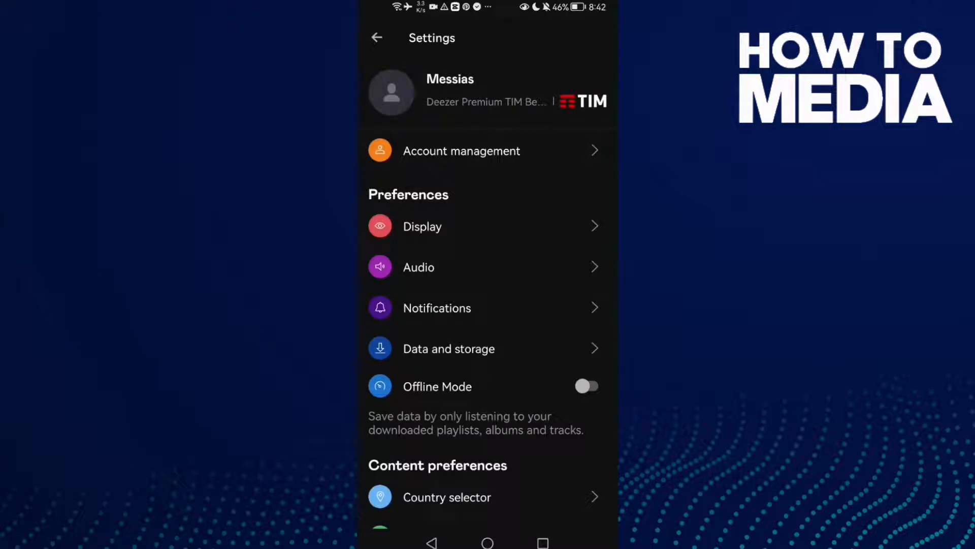
{"action": "left_click", "coordinate": [522, 155]}
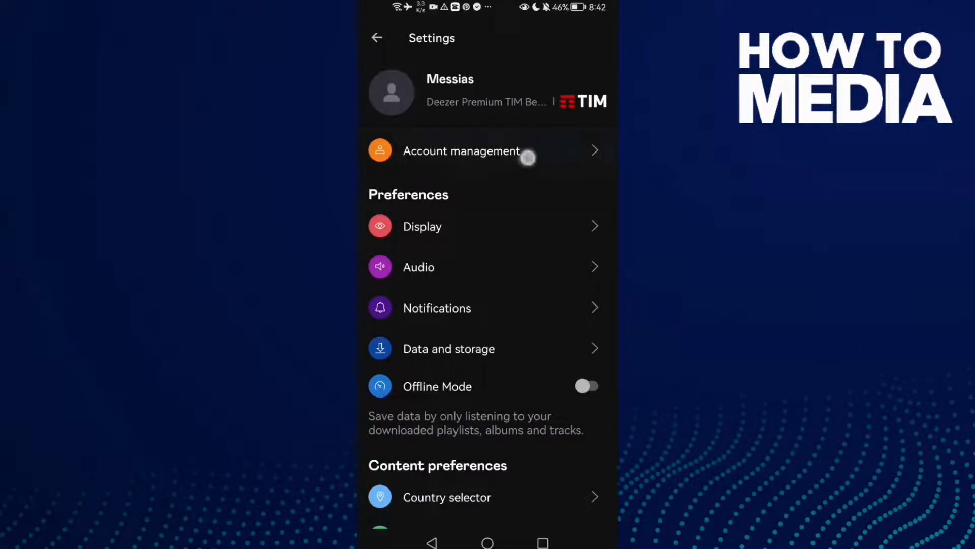
{"action": "left_click", "coordinate": [461, 150]}
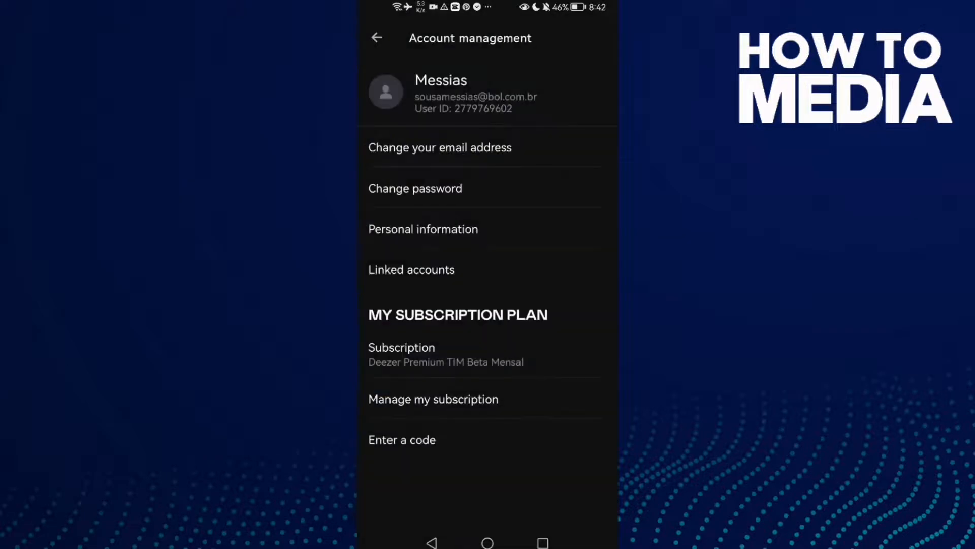
{"action": "left_click", "coordinate": [411, 269]}
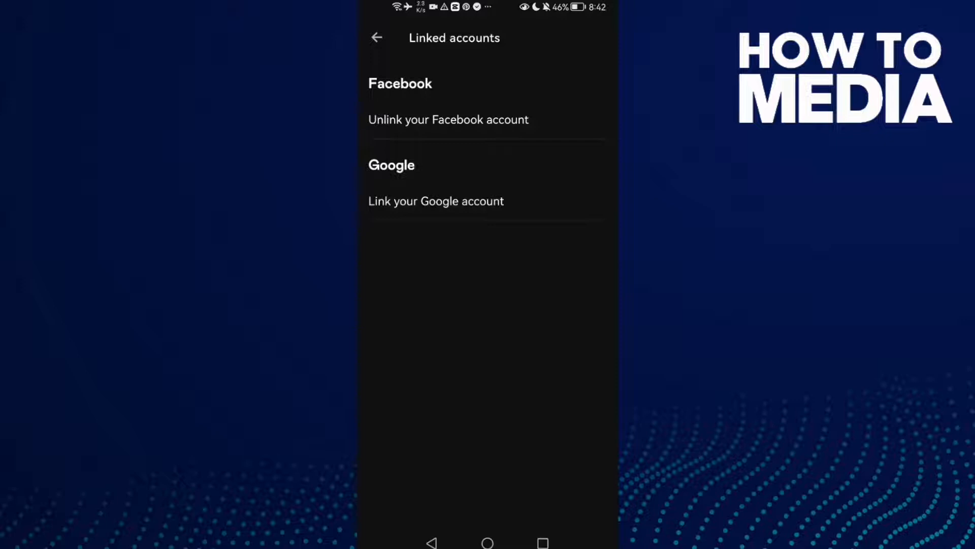
Step: View the Facebook (linked) and Google (unlinked) options, go back, then exit to the home screen
{"action": "left_click", "coordinate": [559, 166]}
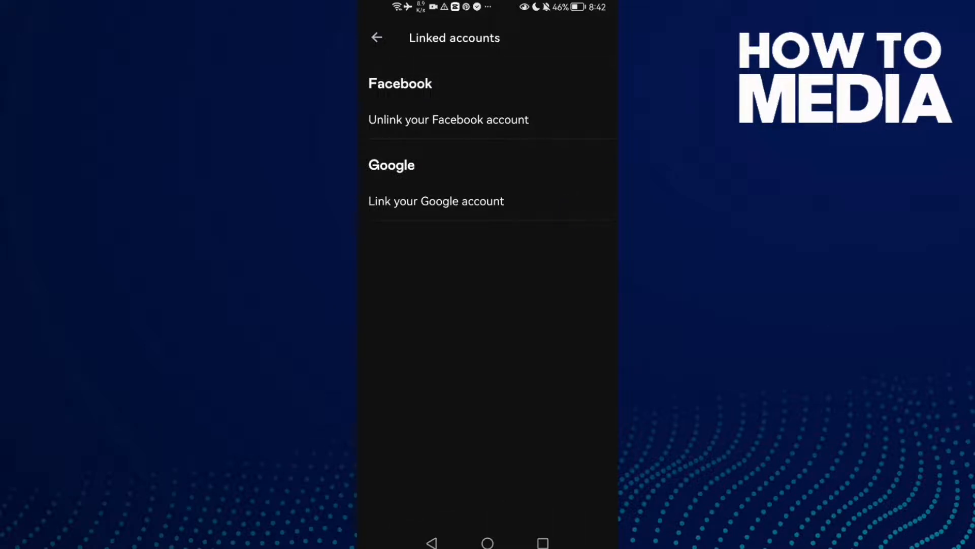
{"action": "left_click", "coordinate": [439, 163]}
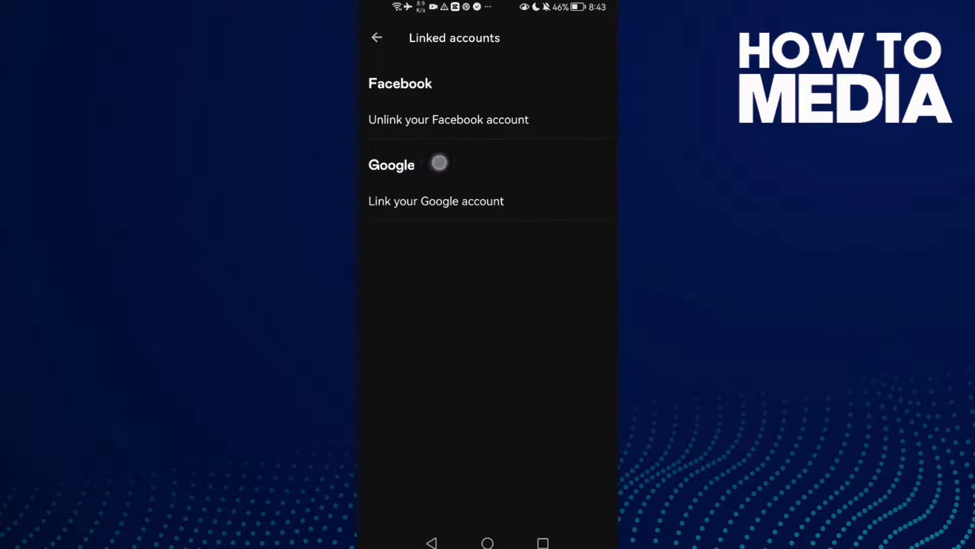
{"action": "left_click", "coordinate": [376, 38]}
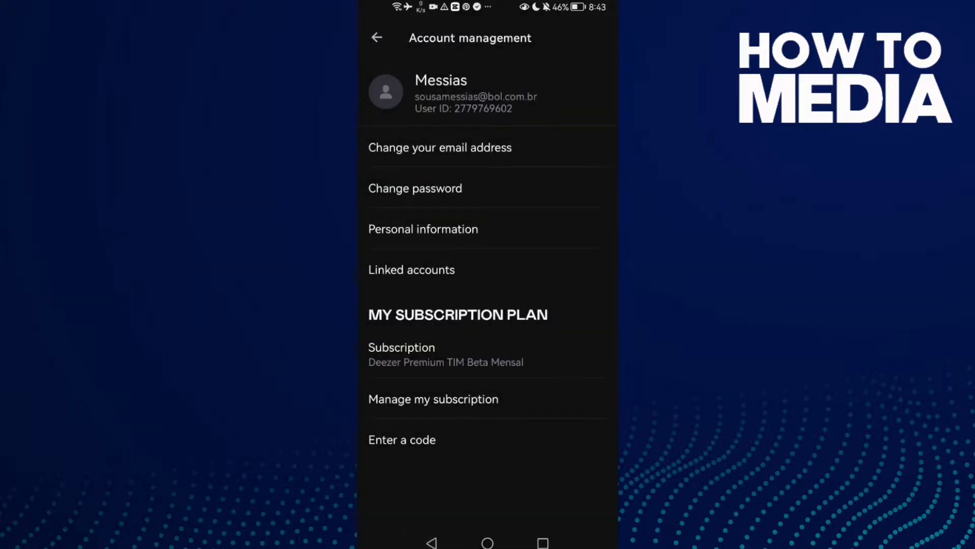
{"action": "left_click", "coordinate": [486, 542]}
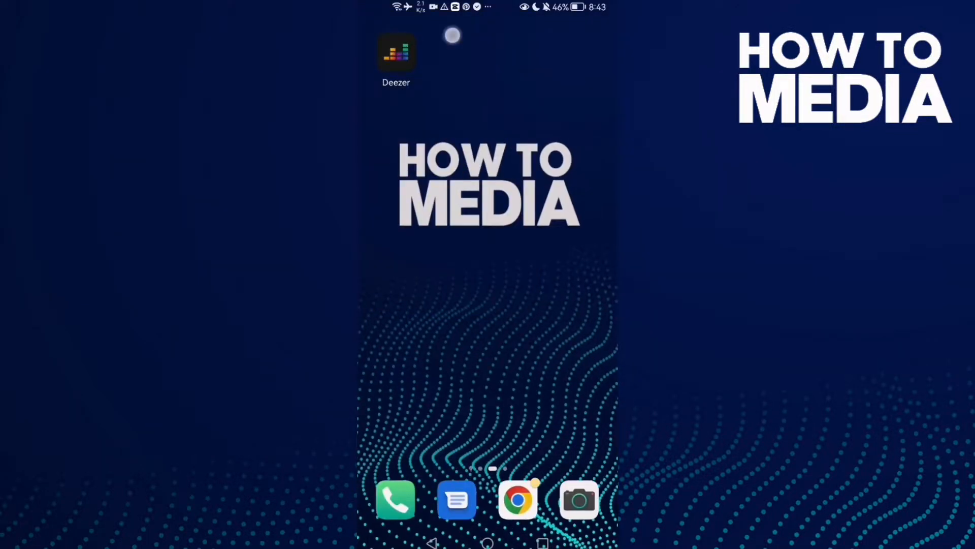